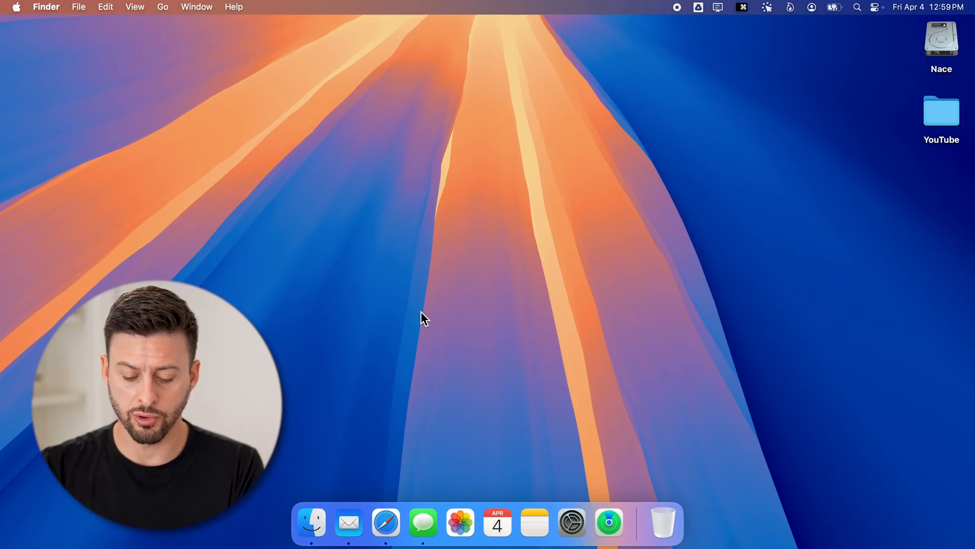
Launch Google Chrome through a Spotlight search for 'chr'
type("chr")
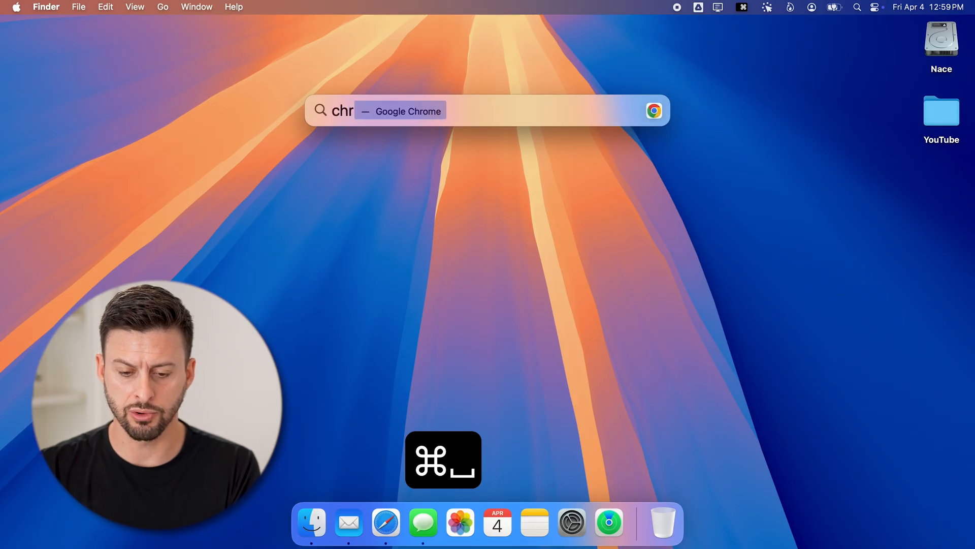
key("enter")
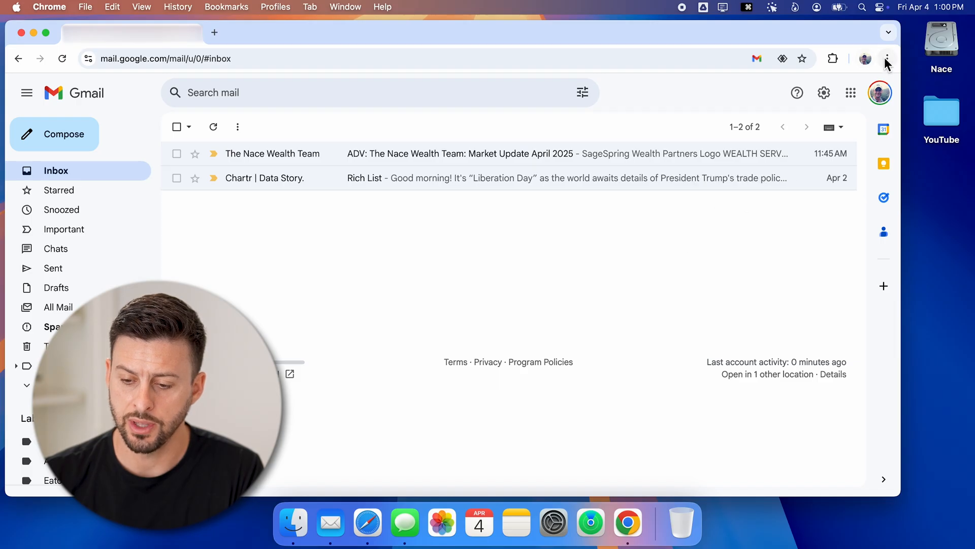
Create a desktop shortcut to the Gmail page named 'Gmail' from Chrome's menu
left_click(886, 58)
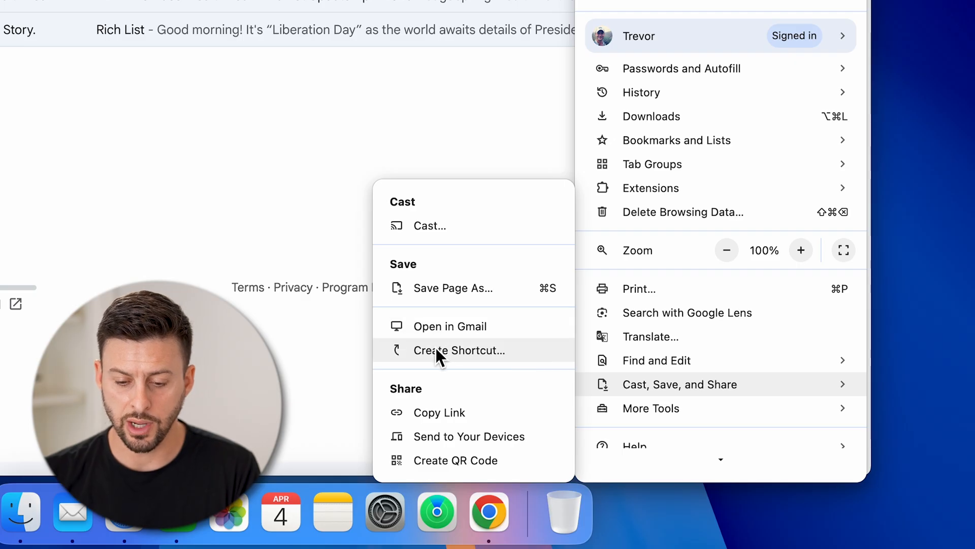
left_click(459, 350)
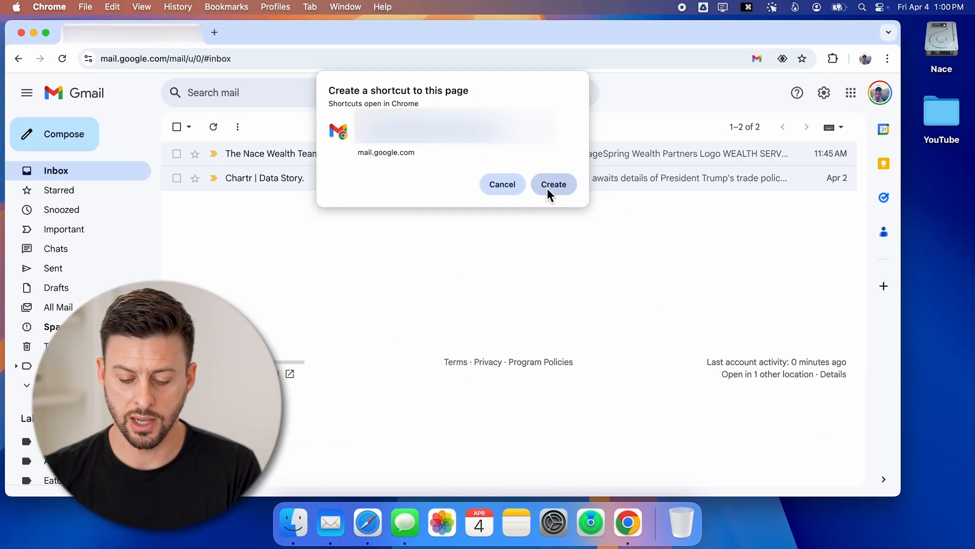
type("Gmail")
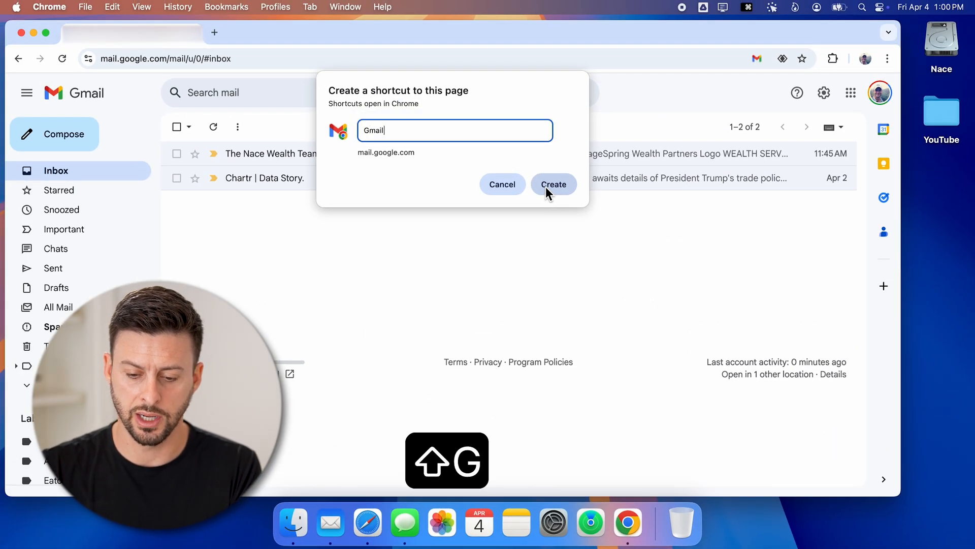
left_click(553, 184)
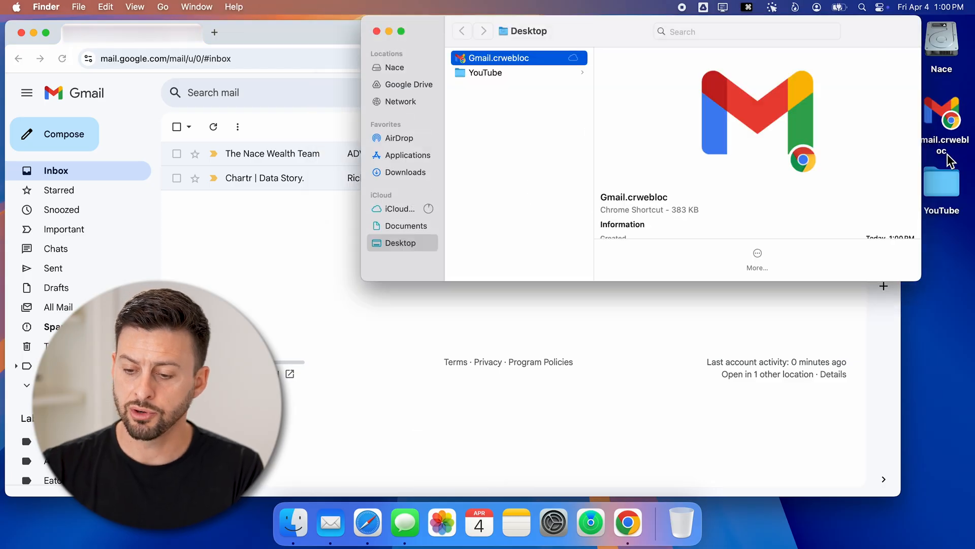
Close the Finder window showing the Desktop folder with Cmd+W
key("cmd+w")
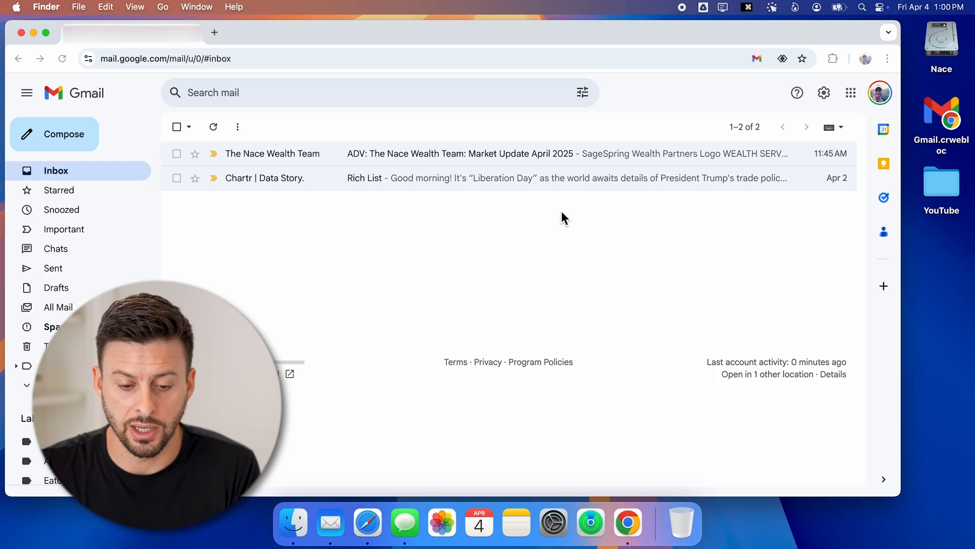
Open youtube.com in a new tab, check the browser menu, then return to the first tab
key("cmd+t")
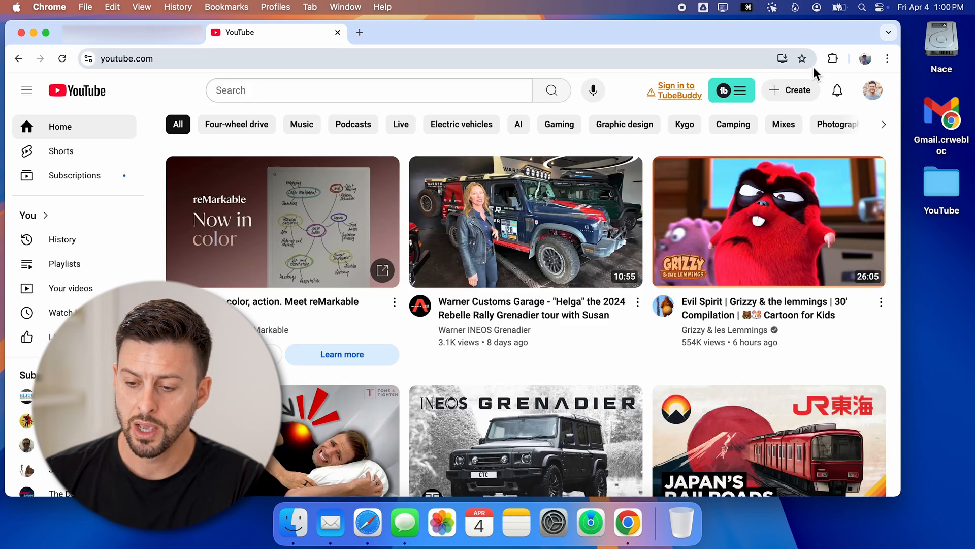
mouse_move(888, 58)
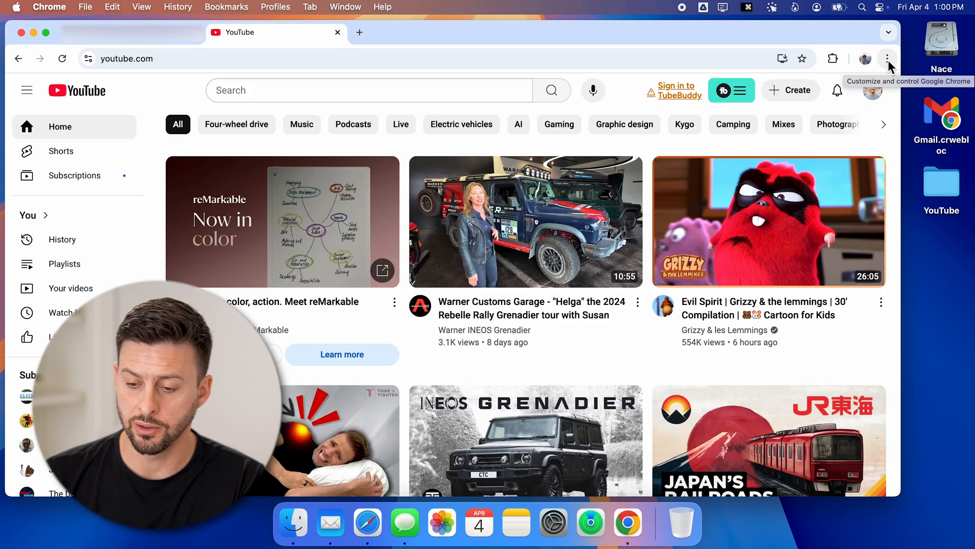
left_click(889, 58)
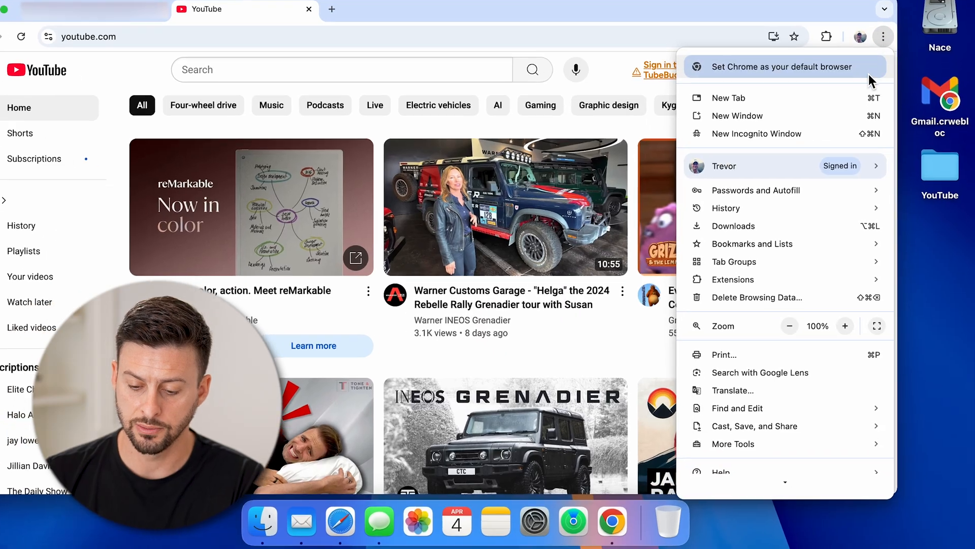
left_click(754, 426)
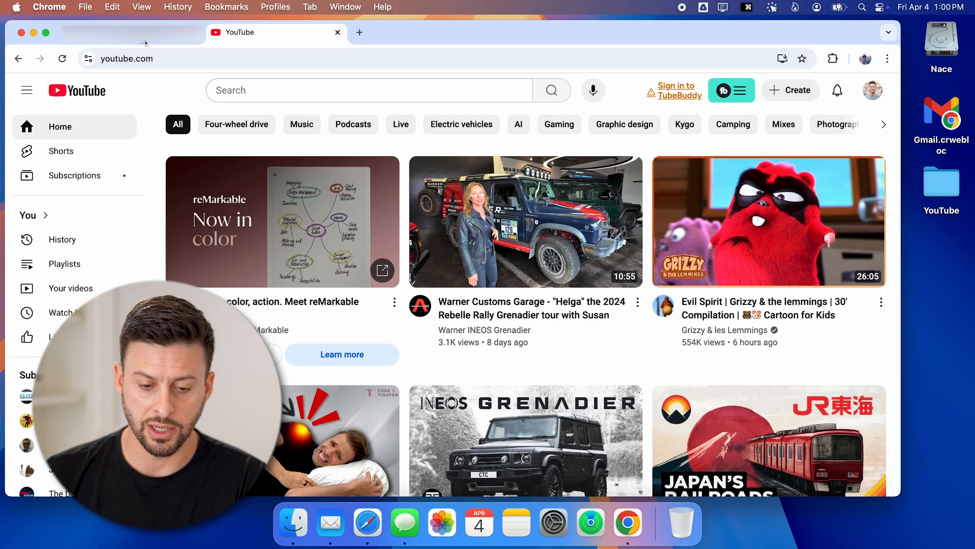
left_click(887, 58)
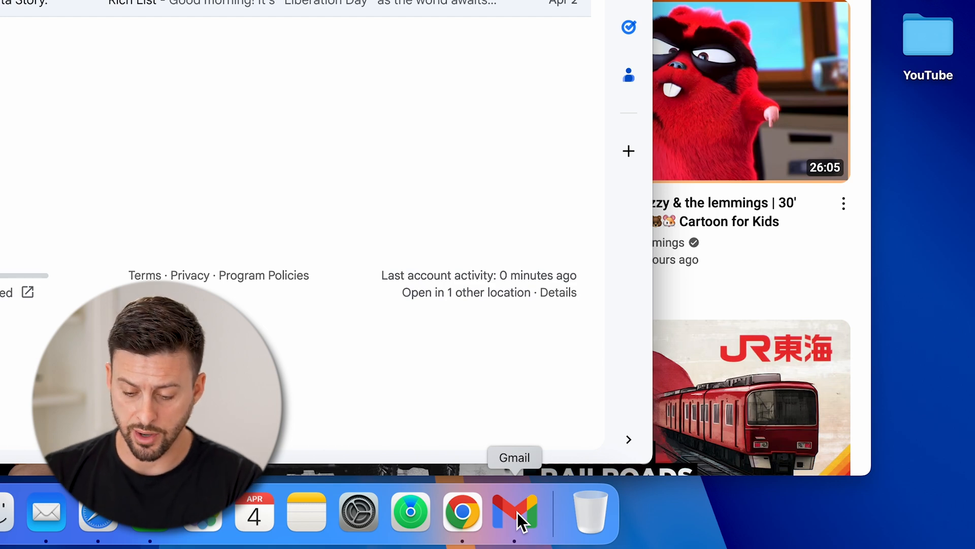
Open the context menu of the Gmail icon in the Dock
right_click(515, 513)
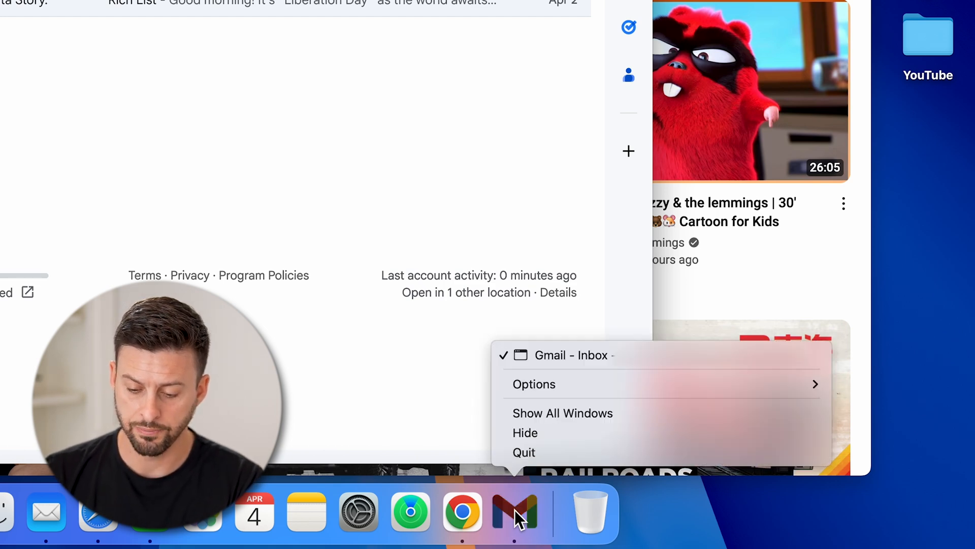